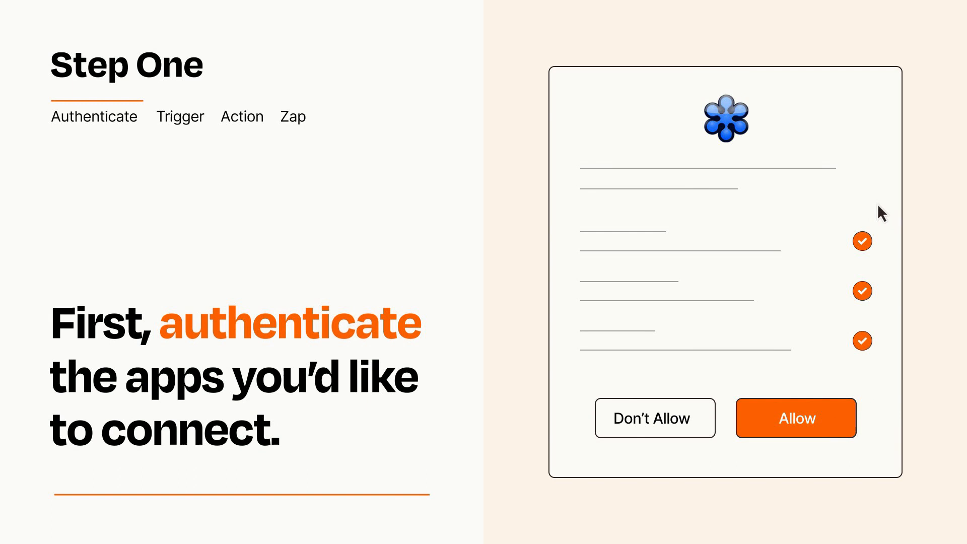
pyautogui.moveTo(853, 450)
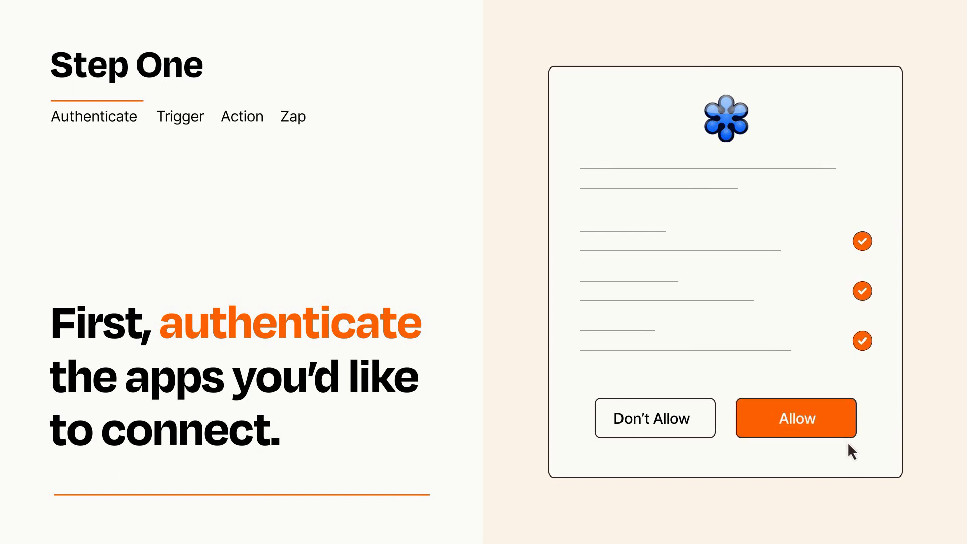
# Allow the app to connect to Zapier on the authorization dialog.
pyautogui.click(795, 417)
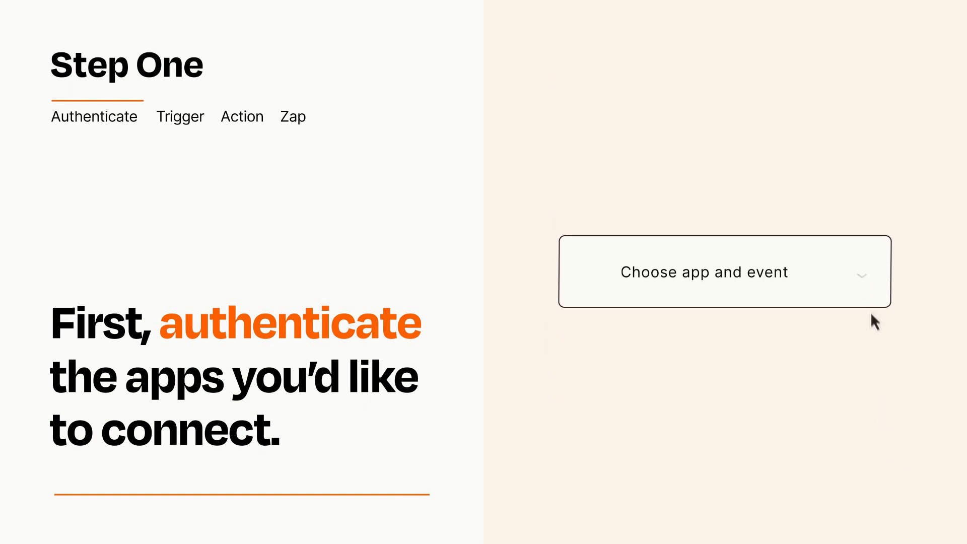
# Choose 'Tag Added to Contact' as the Zap's trigger event and continue to the action step.
pyautogui.click(724, 272)
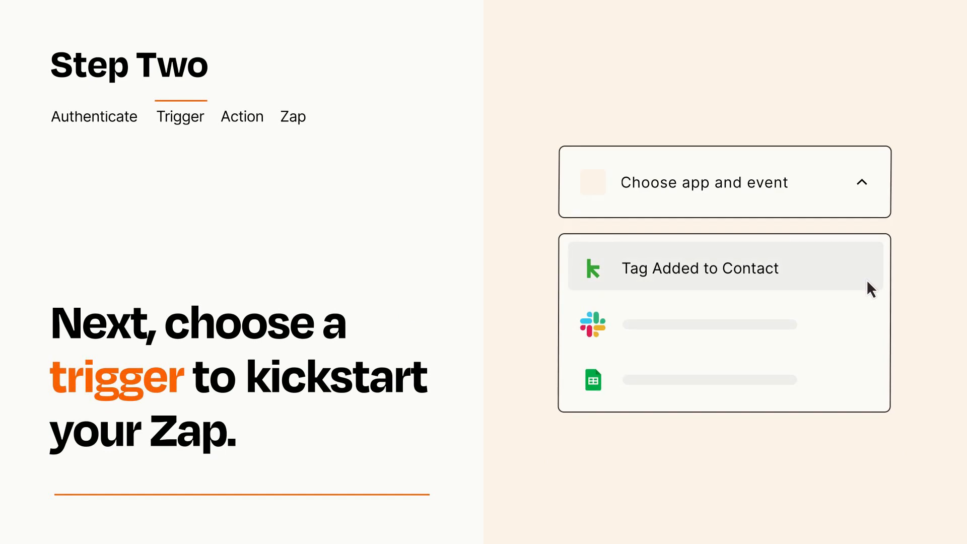
pyautogui.moveTo(870, 322)
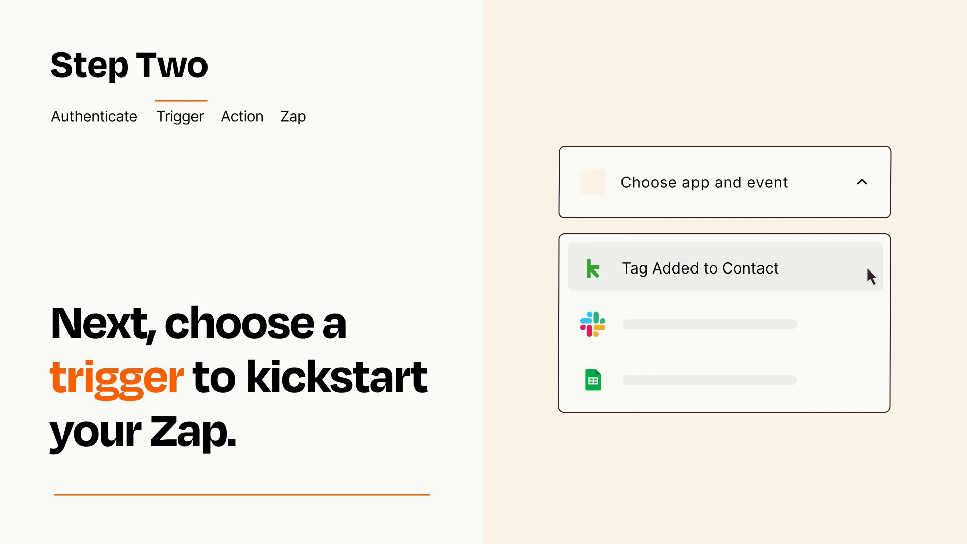
pyautogui.moveTo(870, 279)
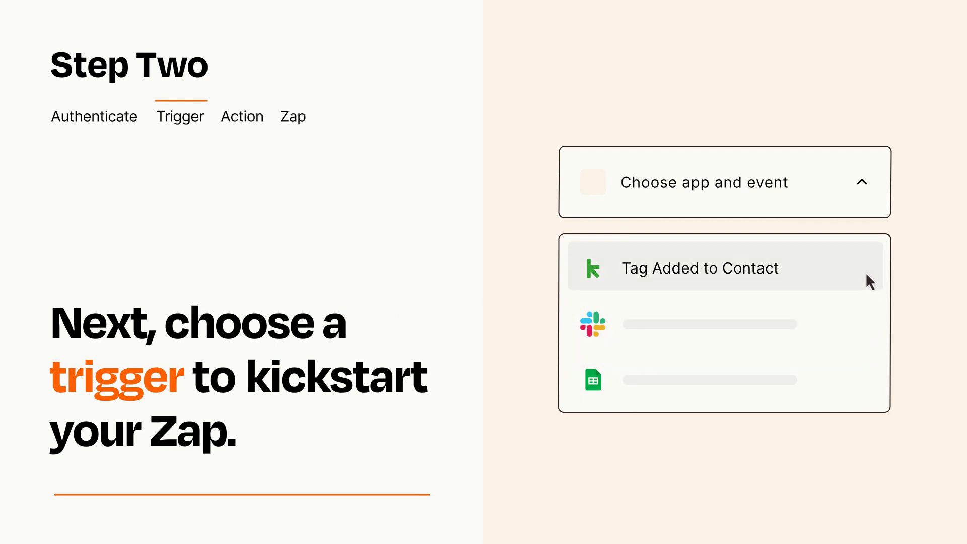
pyautogui.click(699, 268)
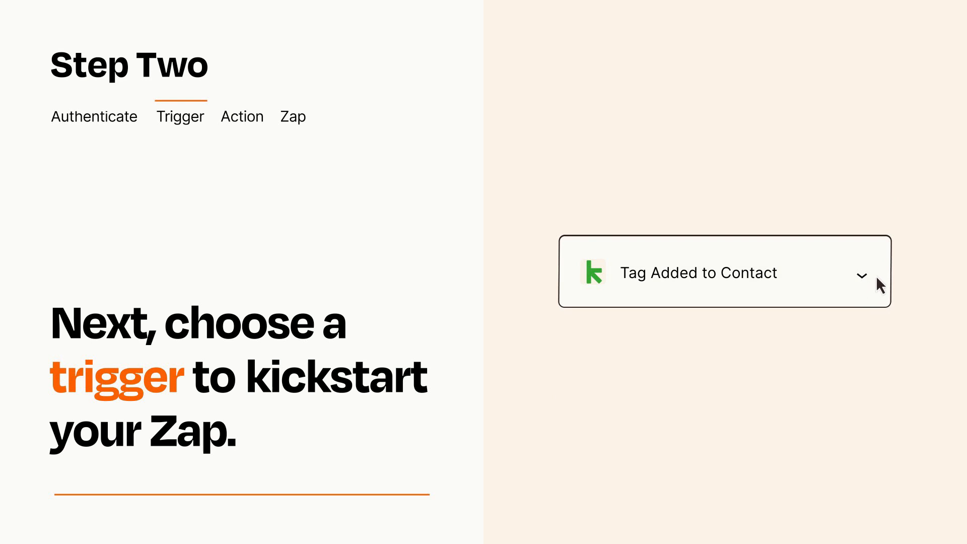
pyautogui.moveTo(876, 277)
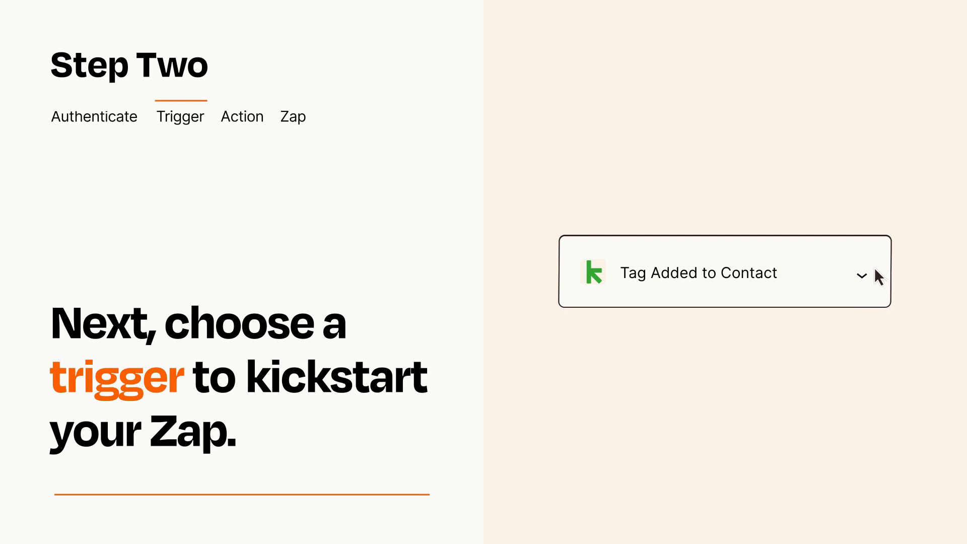
pyautogui.click(242, 116)
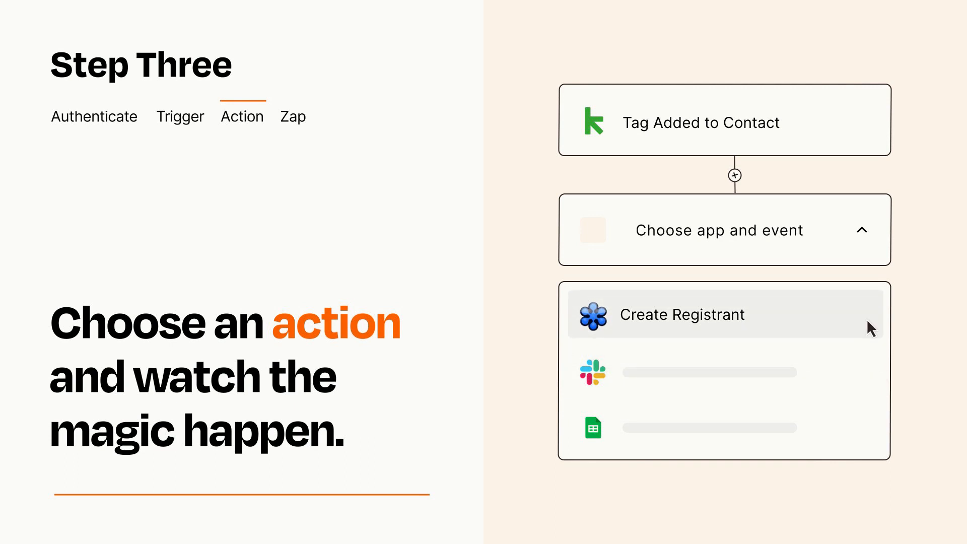
# Select 'Create Registrant' as the action and accept the mapped Item and Details fields.
pyautogui.click(682, 315)
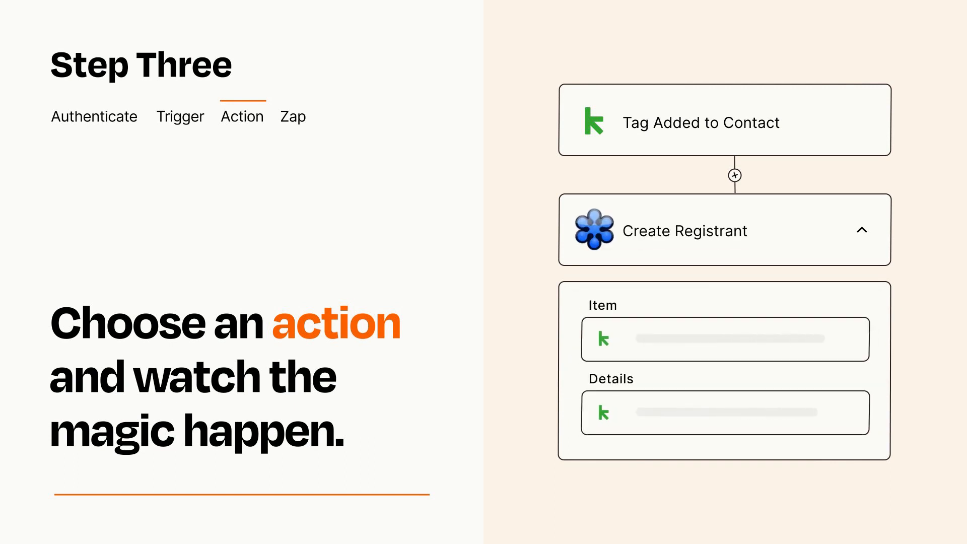
pyautogui.click(863, 231)
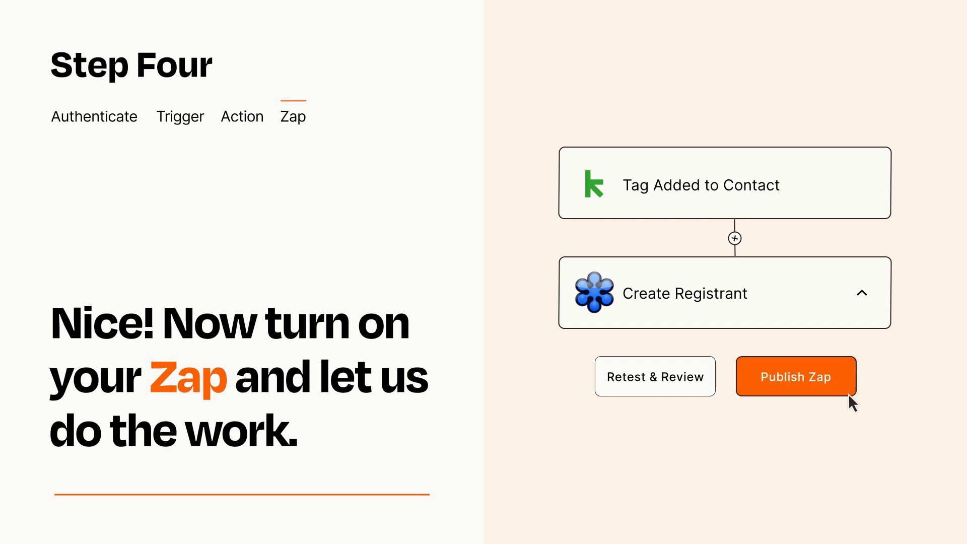
# Publish the 'Tag Added to Contact' to 'Create Registrant' Zap.
pyautogui.click(795, 376)
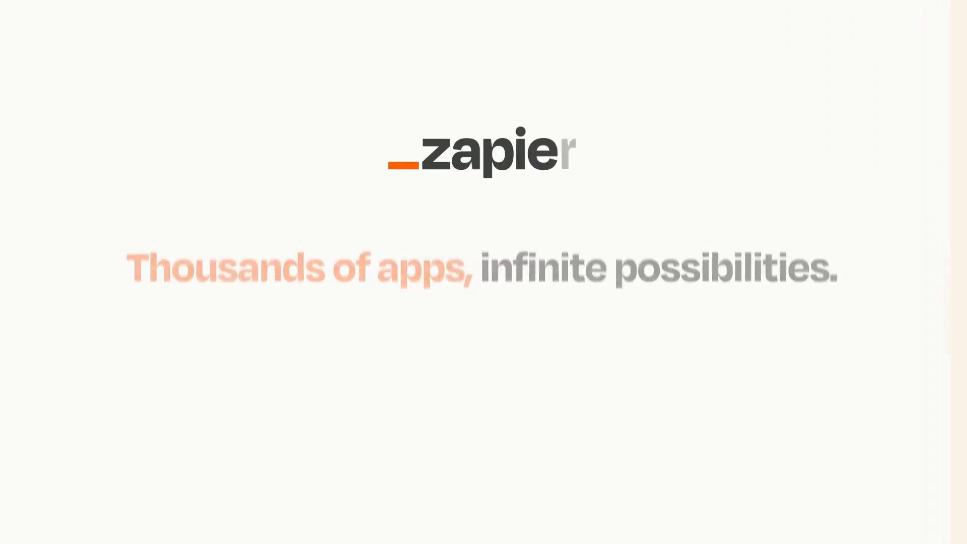